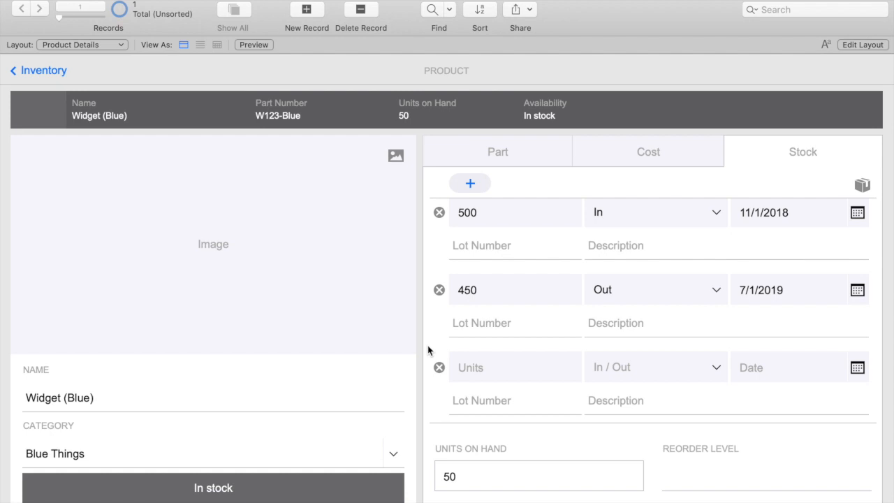
mouse_move(486, 390)
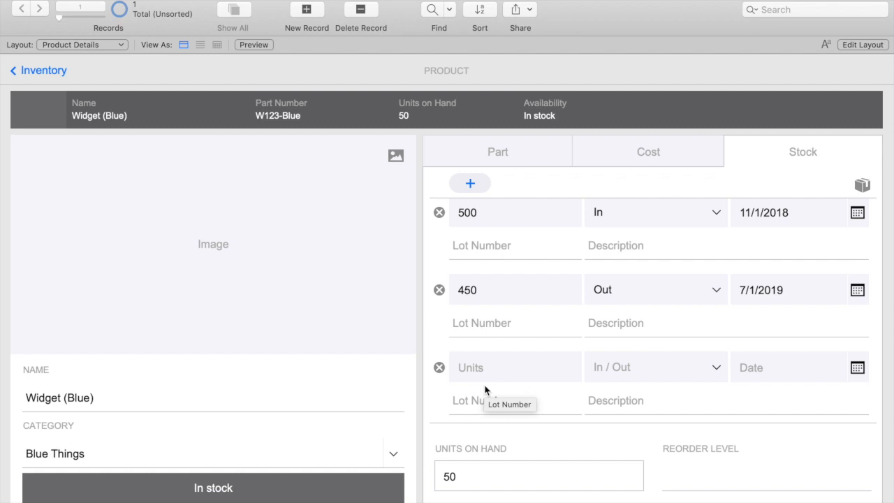
mouse_move(590, 420)
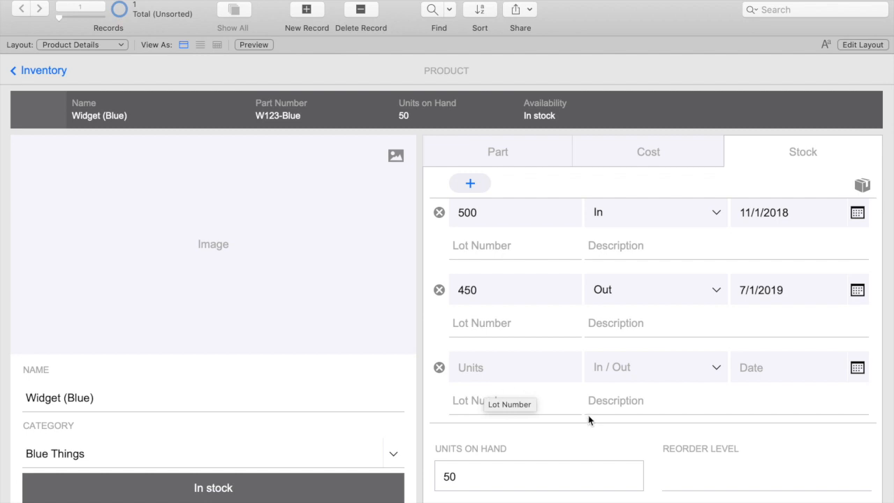
mouse_move(656, 401)
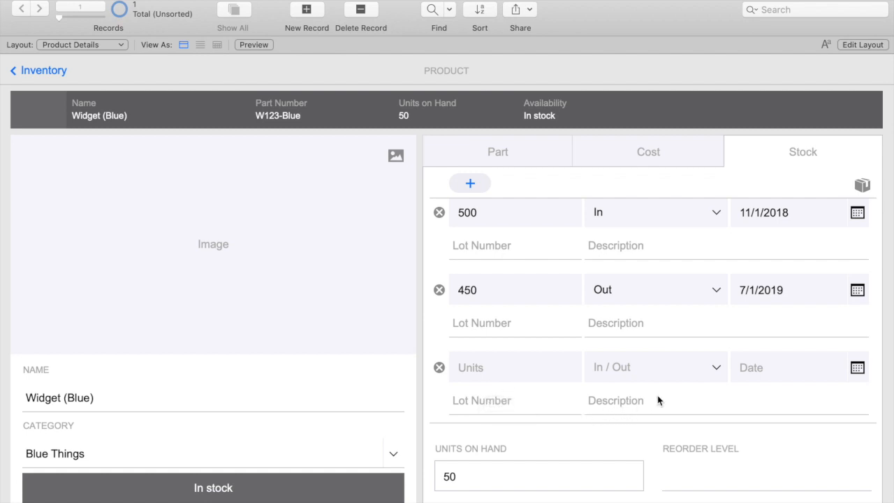
mouse_move(656, 400)
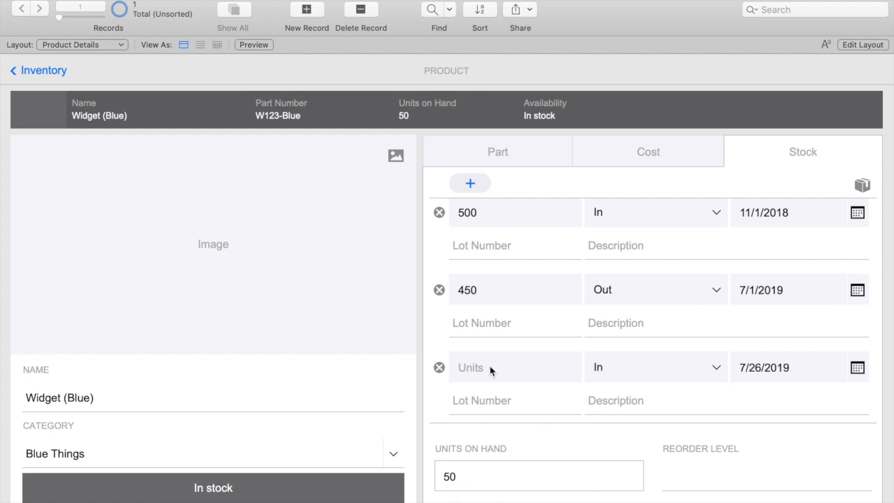
- Log a 50-unit Out transaction for Widget (Blue), then dismiss the out-of-stock warning
click(515, 366)
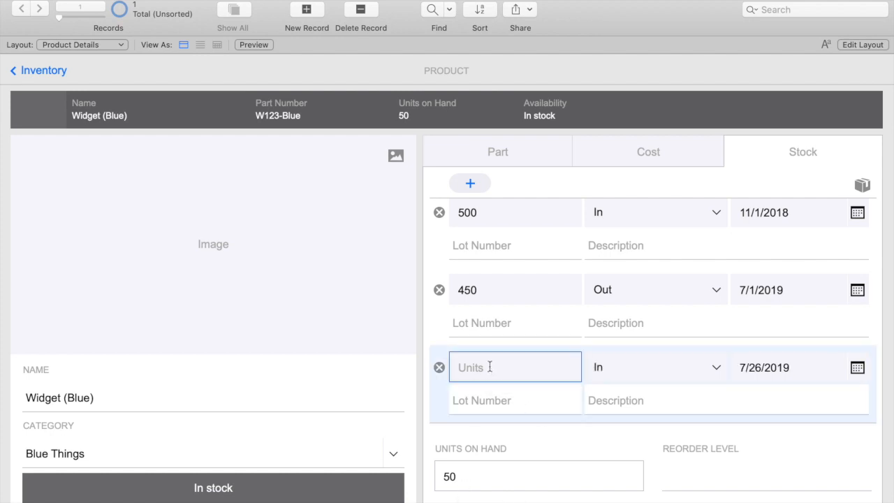
click(654, 366)
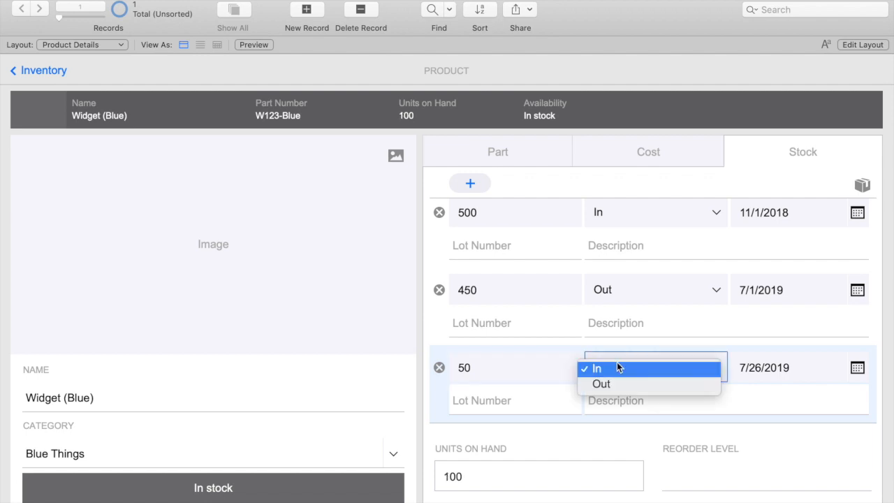
click(600, 383)
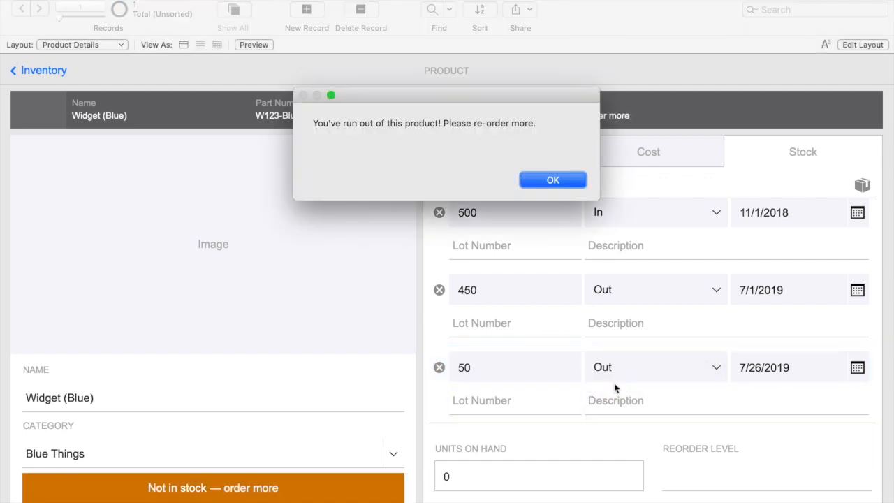
mouse_move(516, 163)
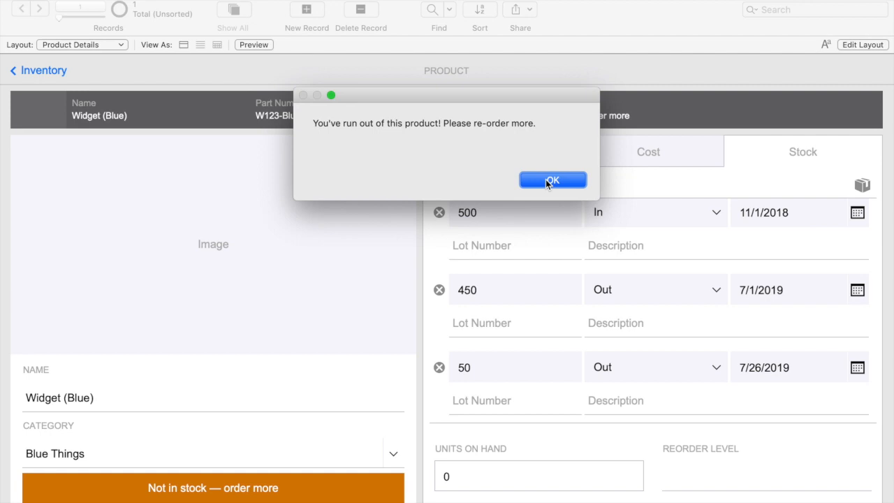
click(552, 179)
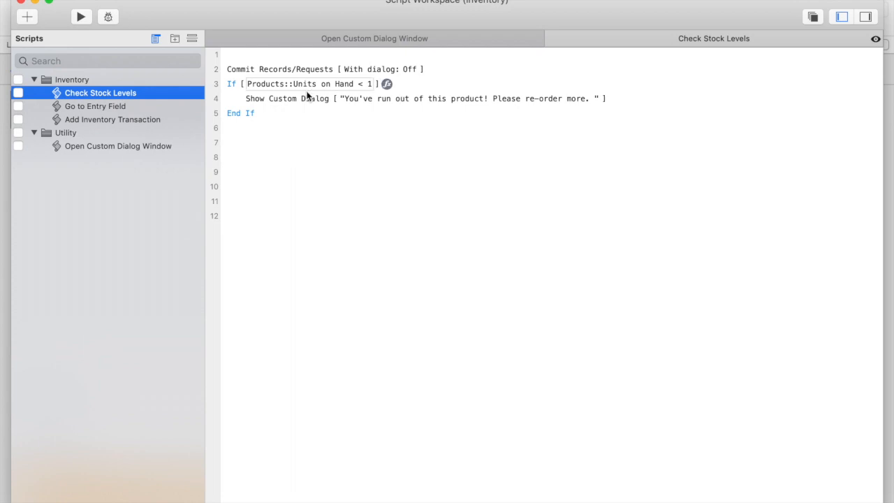
mouse_move(372, 90)
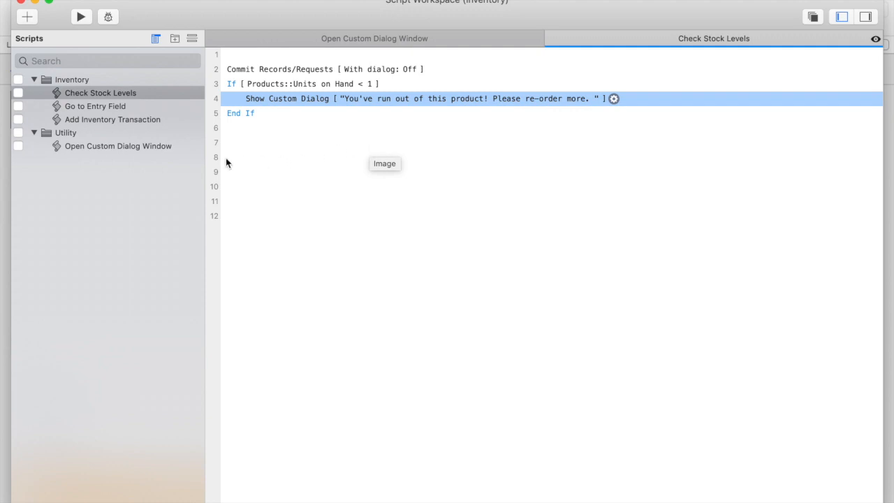
mouse_move(142, 154)
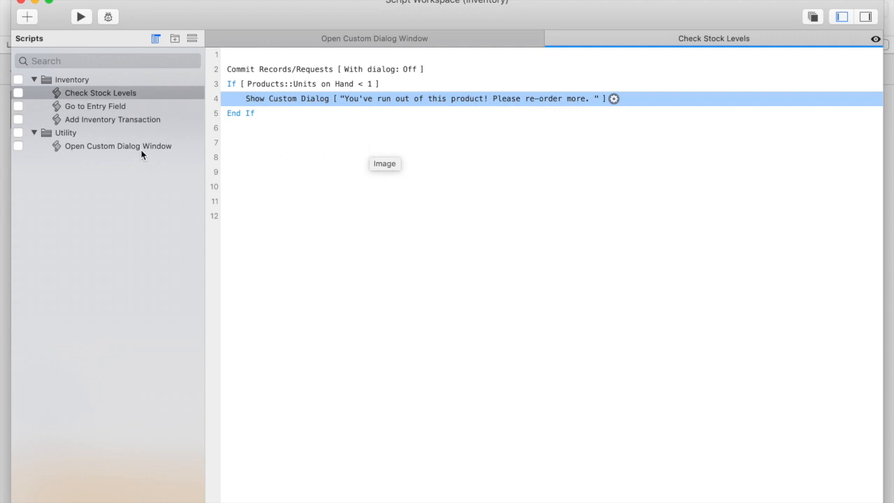
- Open the Open Custom Dialog Window script from the Utility folder in Script Workspace
click(118, 145)
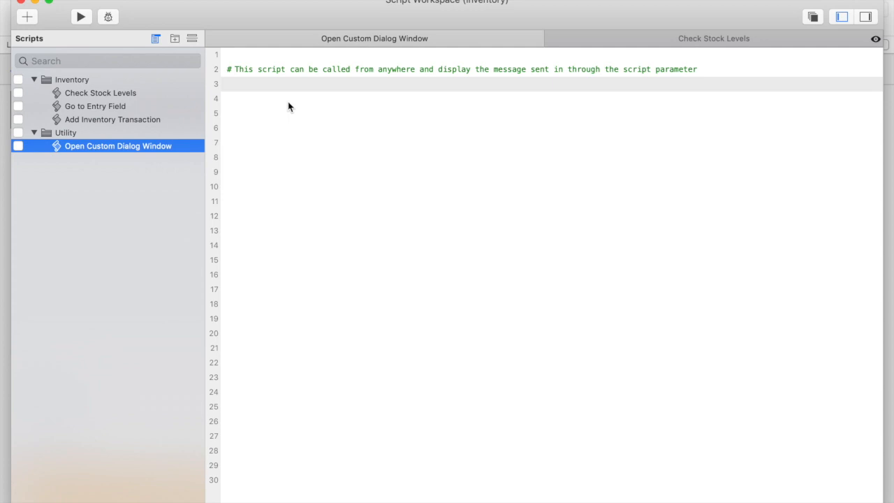
mouse_move(319, 89)
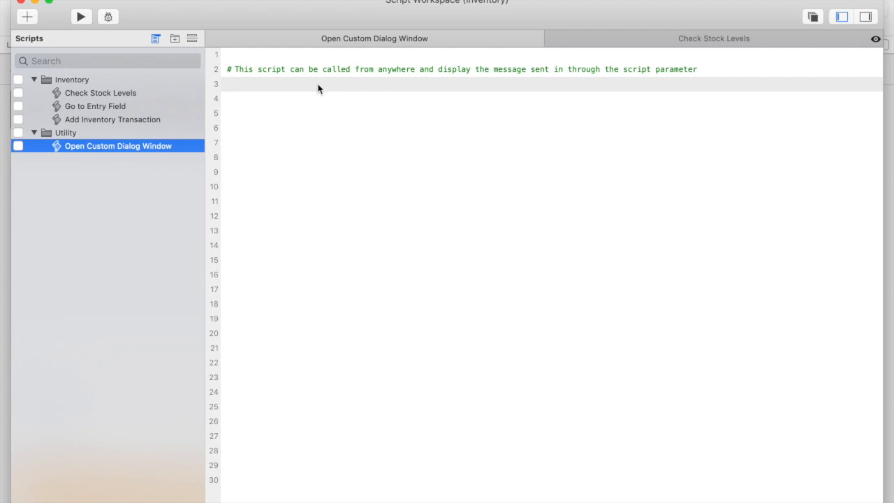
- Add a Set Variable step assigning $$message the value Get(ScriptParameter)
text(sv)
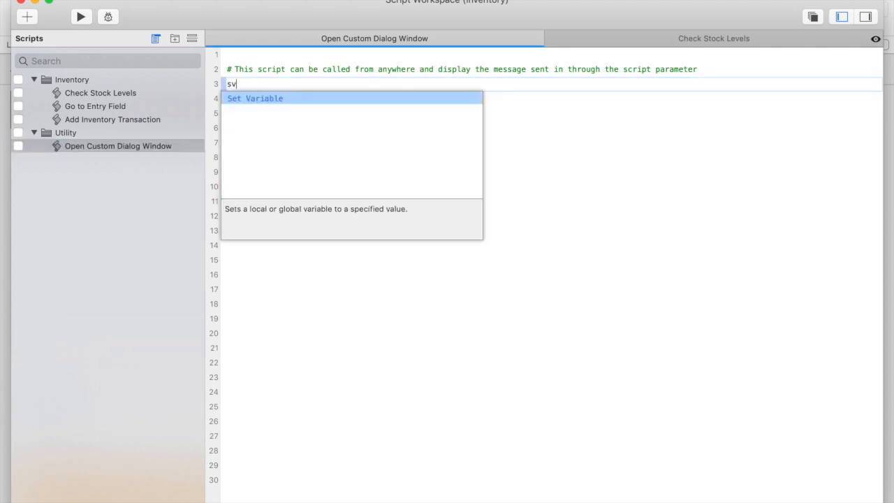
click(254, 98)
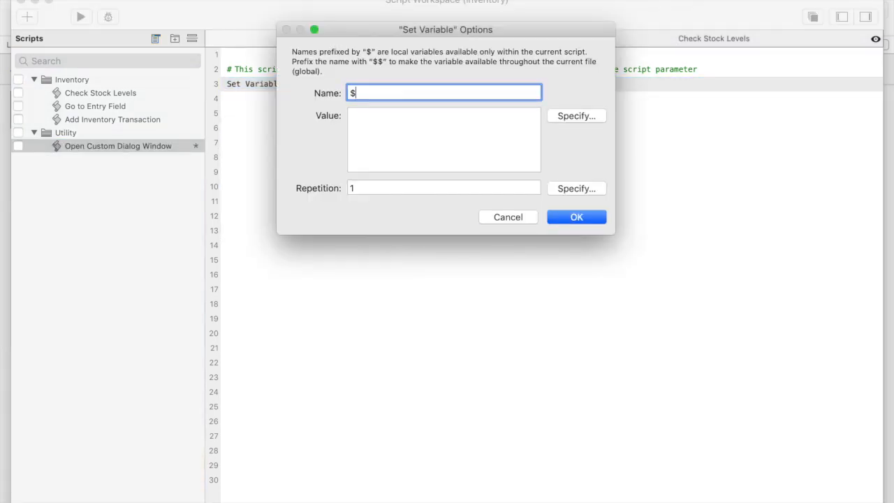
text($messa)
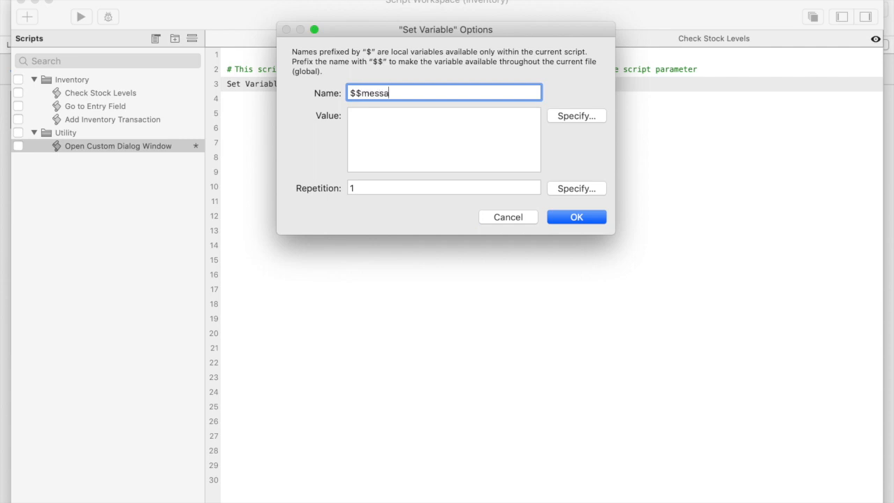
text(ge)
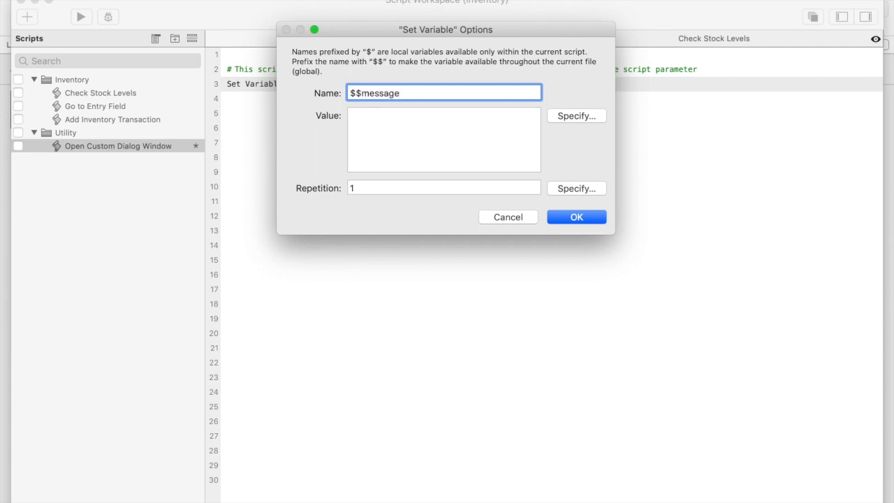
click(443, 92)
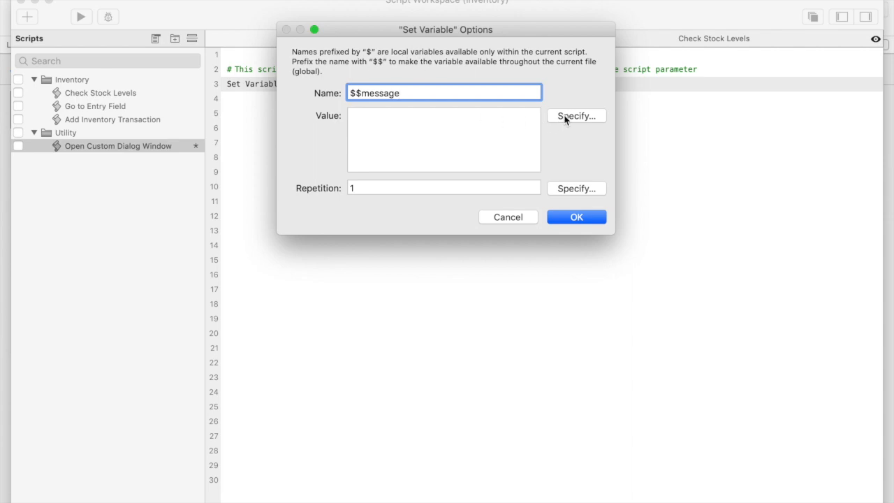
click(576, 116)
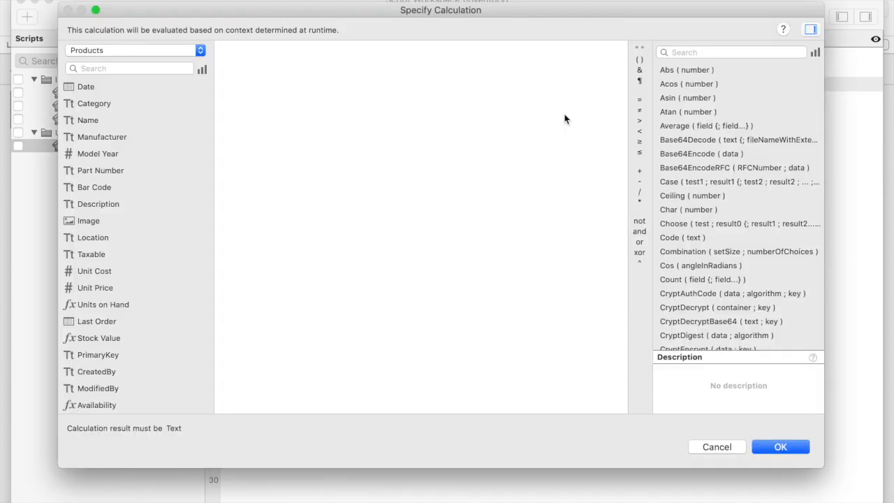
text(get(sc)
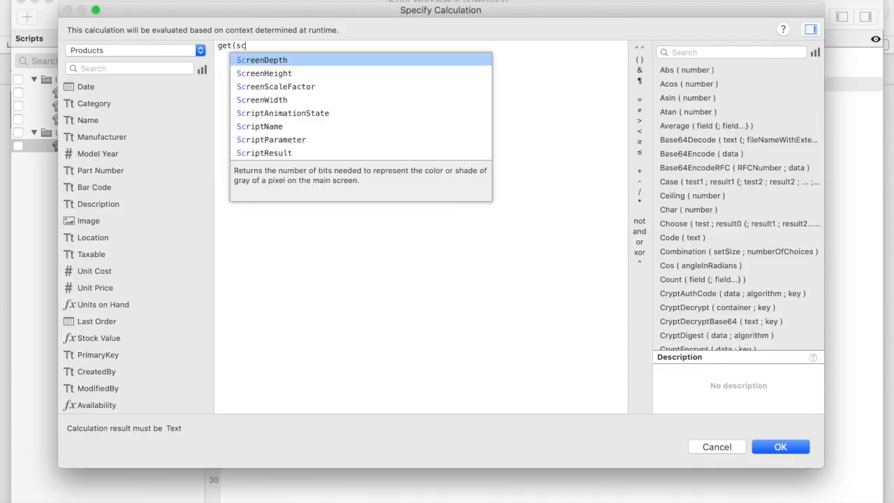
double_click(271, 138)
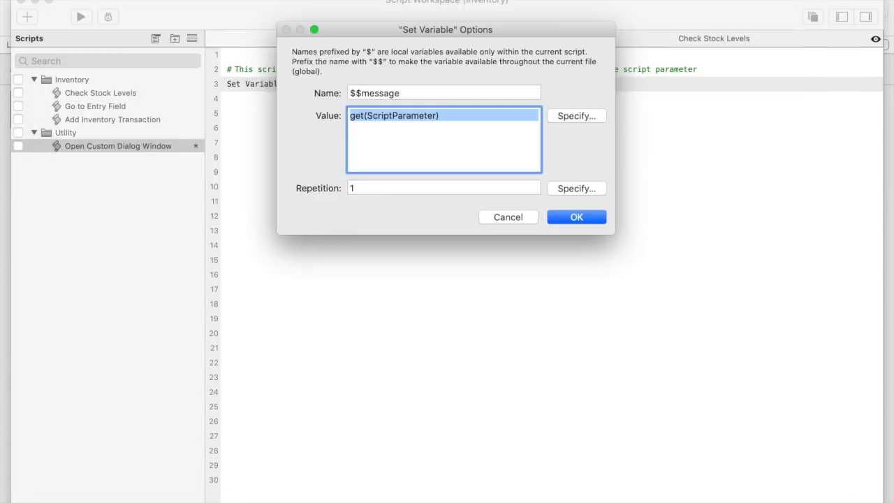
click(576, 217)
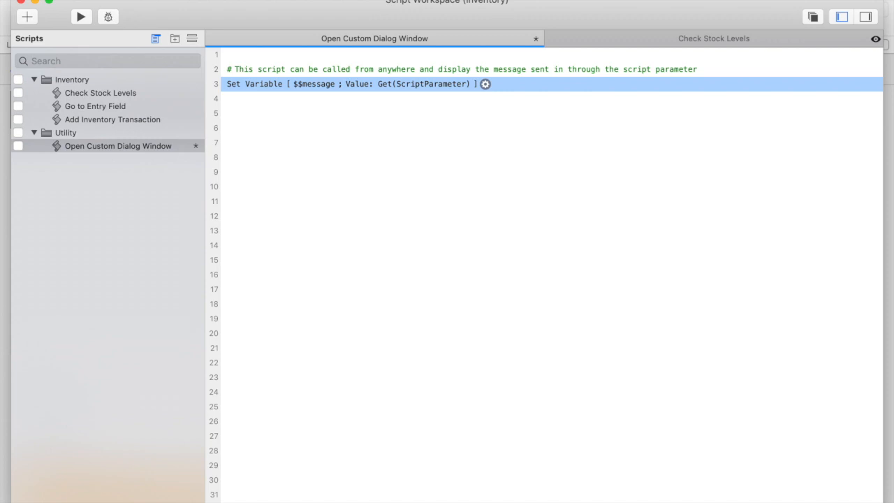
- Add a New Window step: Card style, Notification Window layout, Close option unchecked
text(new)
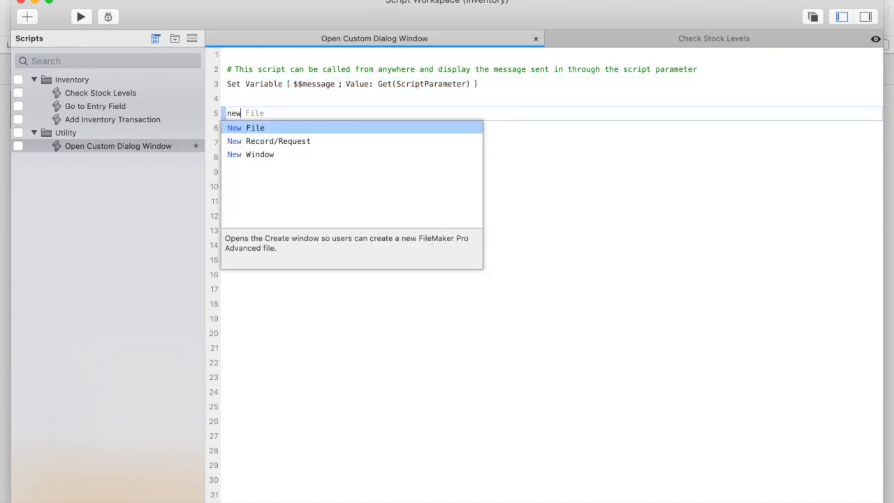
click(259, 154)
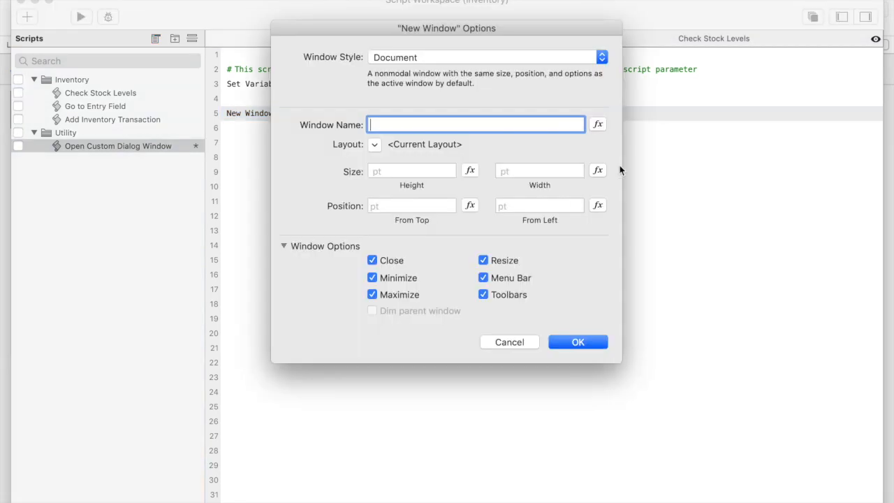
click(485, 57)
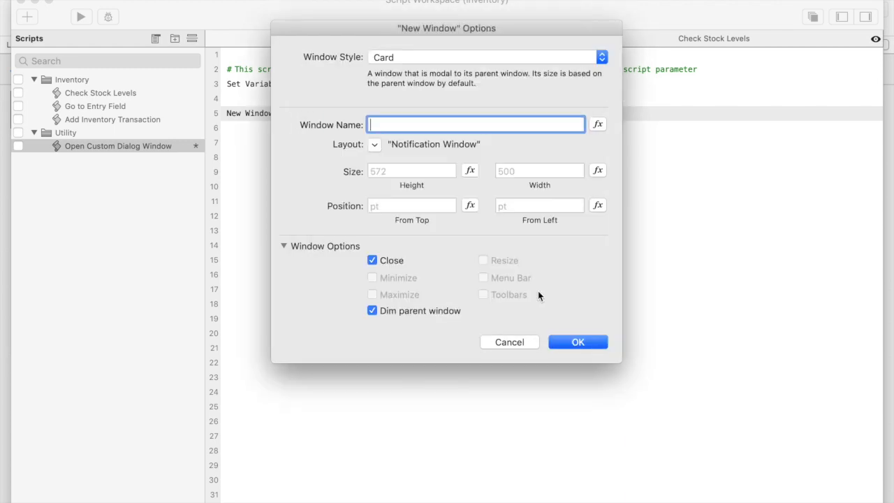
mouse_move(387, 190)
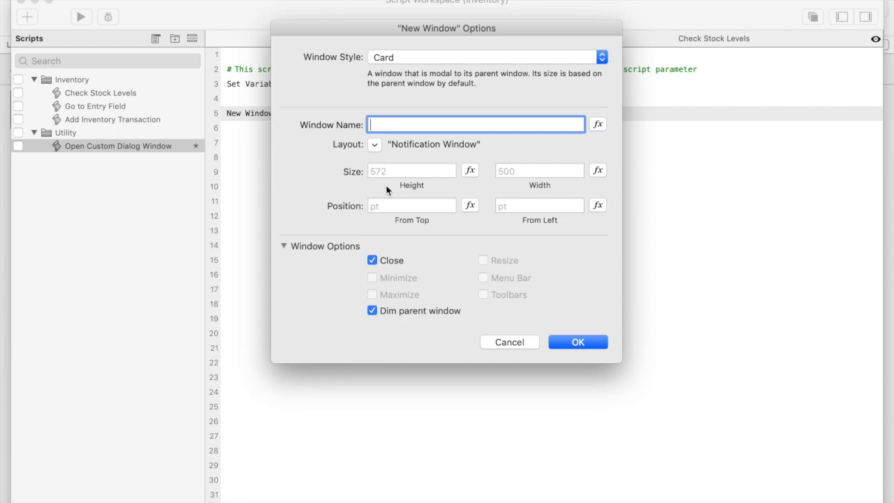
mouse_move(527, 171)
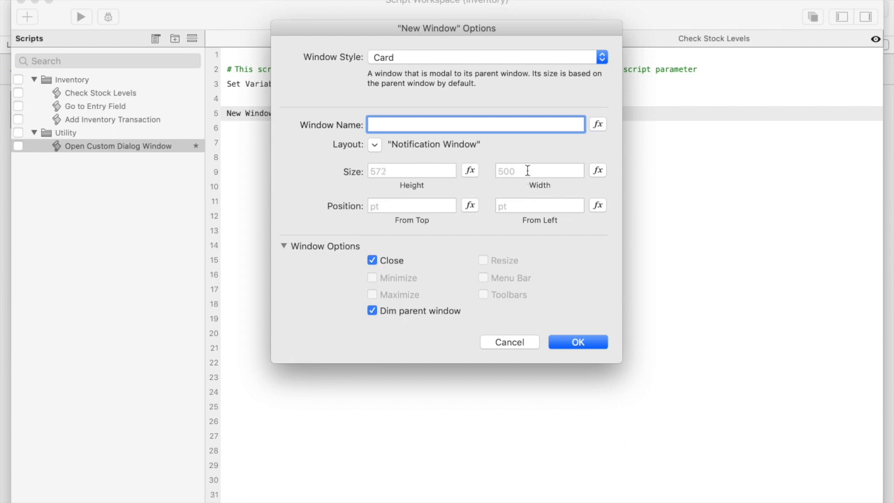
mouse_move(420, 294)
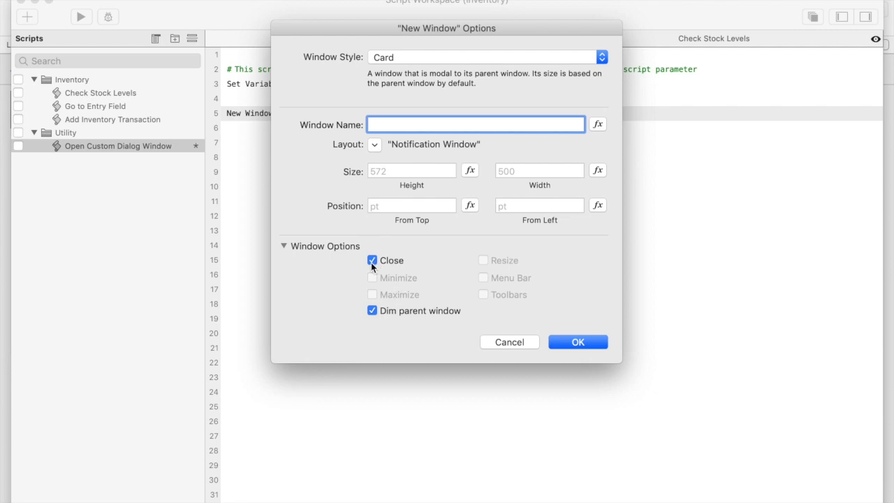
click(372, 259)
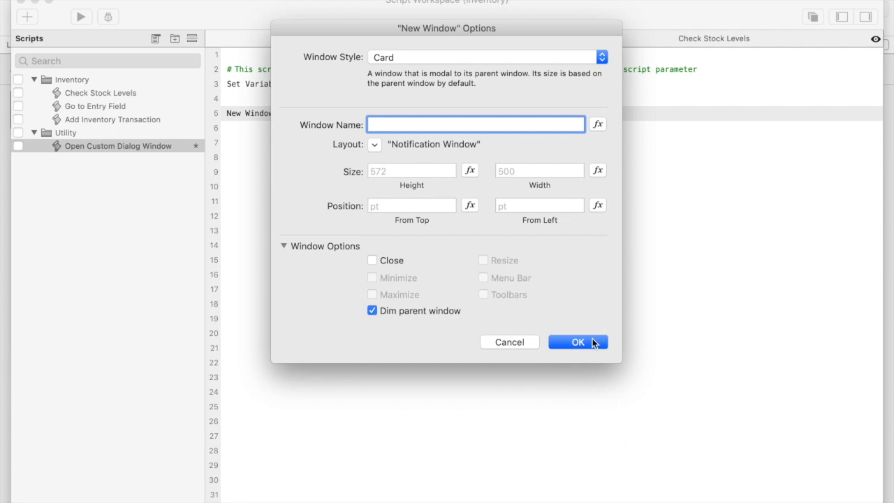
click(577, 341)
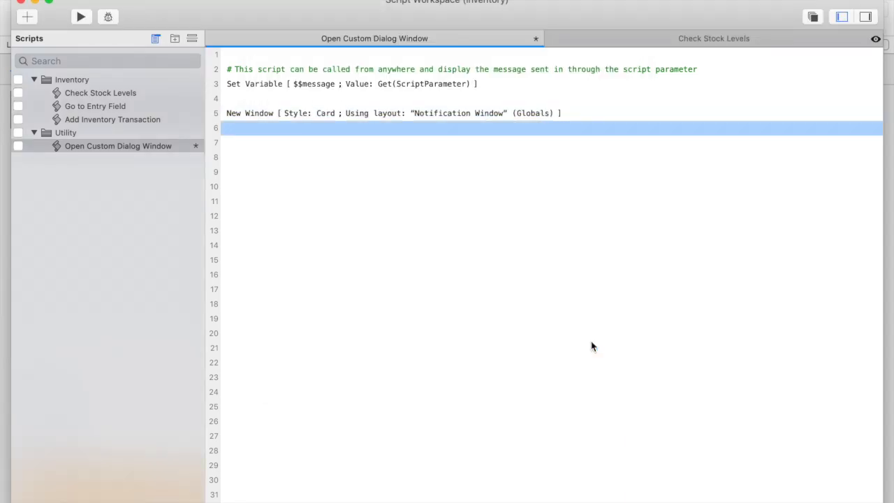
- Add a Pause/Resume Script step with a fixed 2-second duration
text(pause/Res)
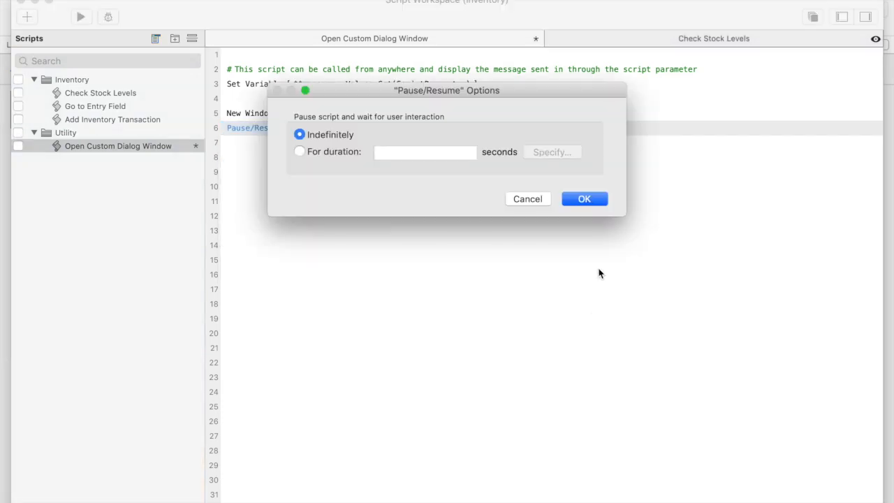
click(299, 151)
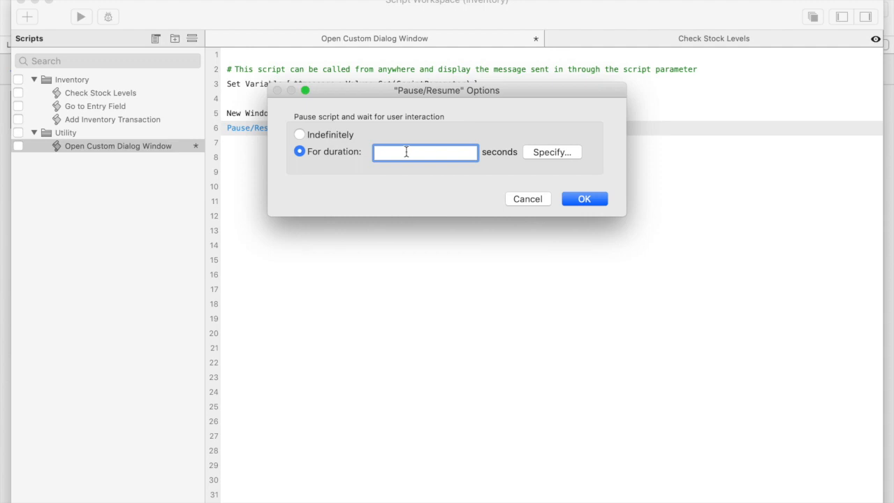
text(2)
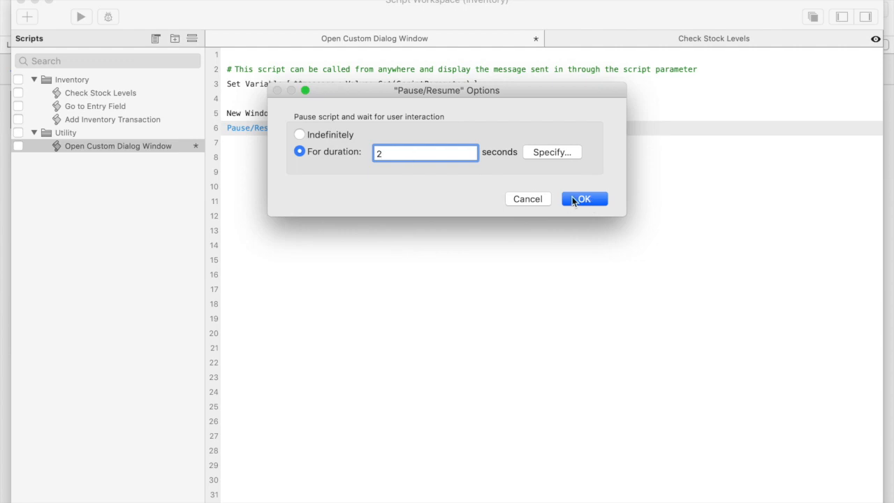
click(583, 198)
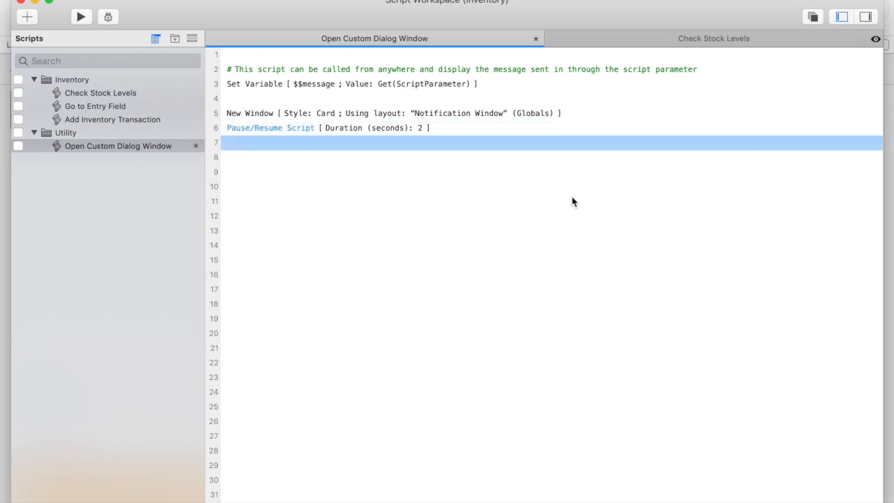
text(close Window [ Current Window)
click(551, 172)
text(Exit Script [ Text Result: ])
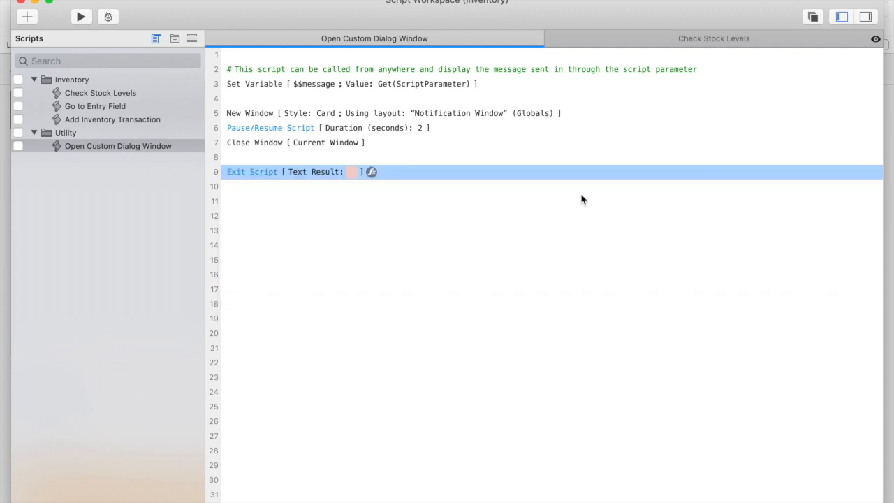
mouse_move(609, 70)
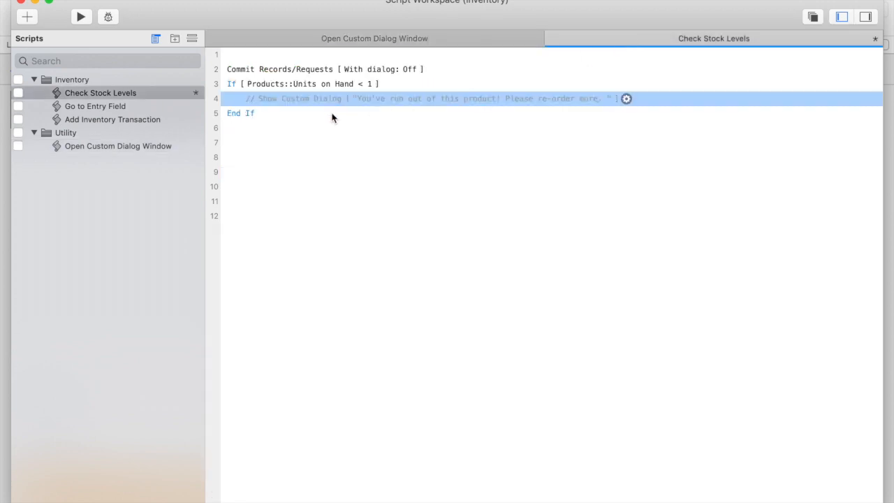
- Add a Perform Script step in Check Stock Levels that runs Open Custom Dialog Window
text(perform)
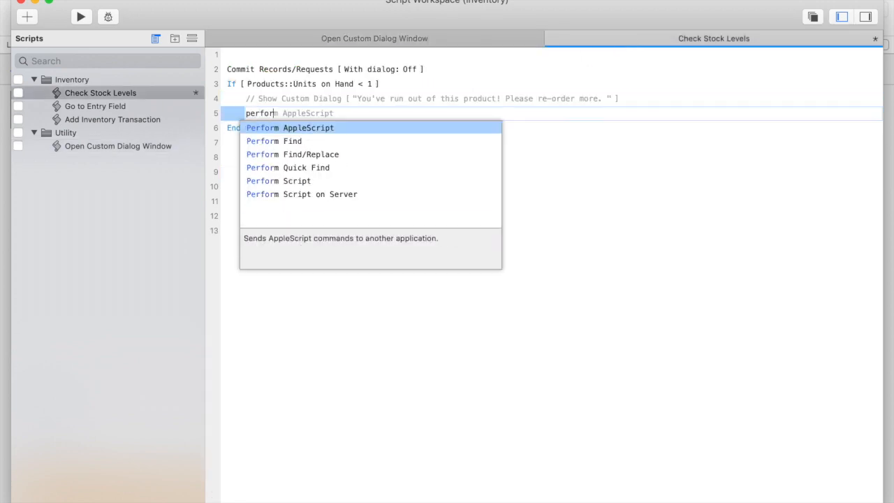
click(277, 180)
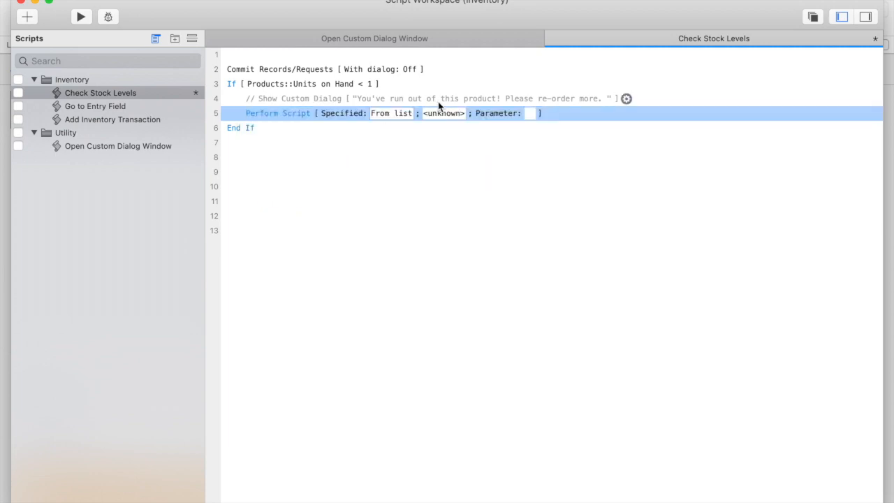
click(443, 113)
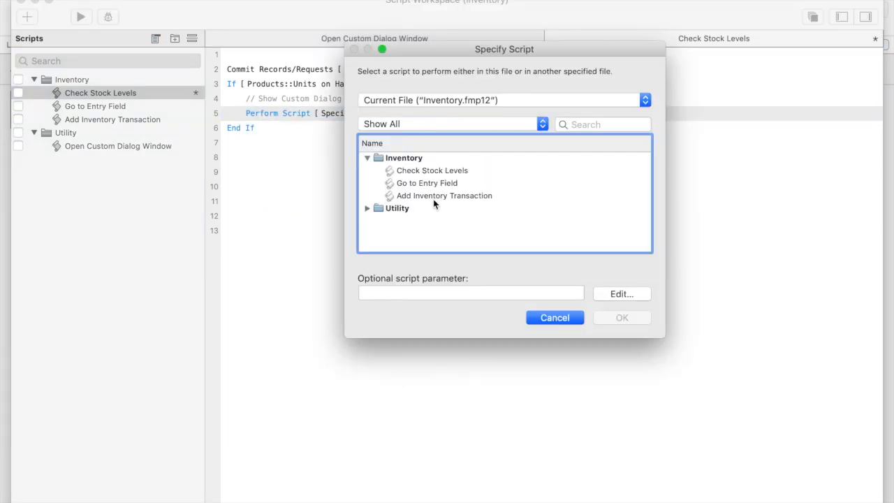
click(366, 208)
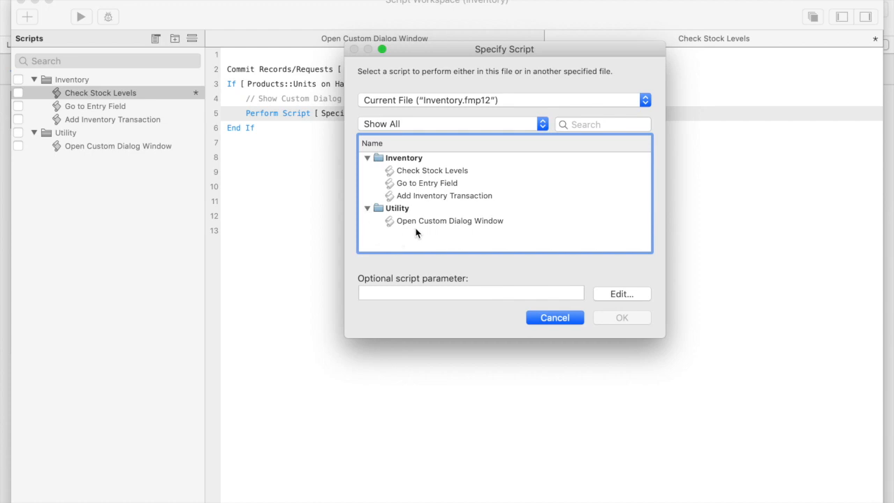
click(448, 220)
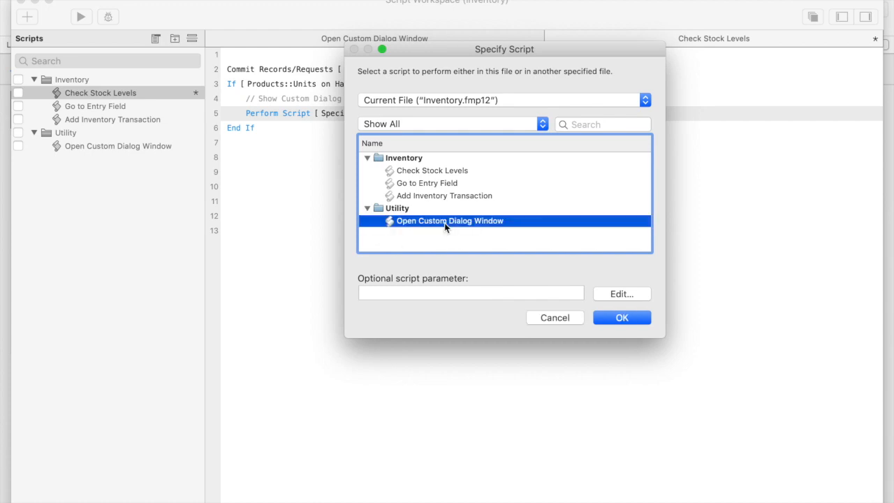
click(620, 317)
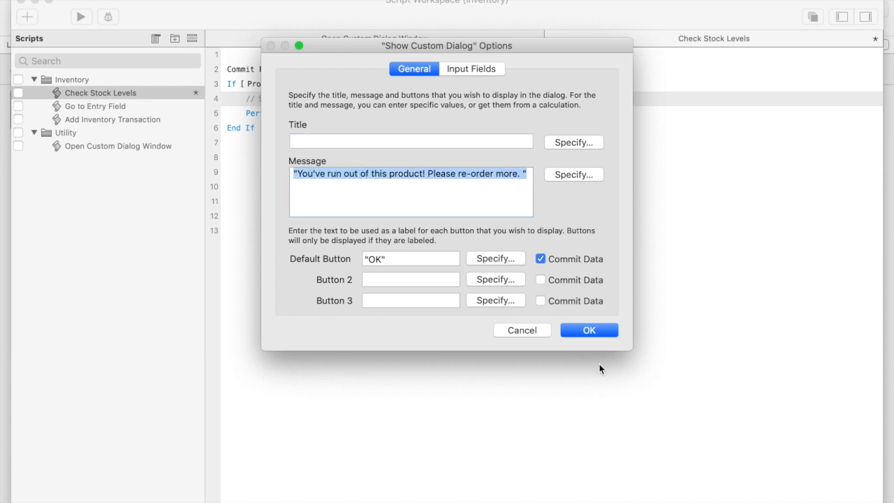
- Pass "You've run out of this product! Please re-order more." as the script parameter
click(587, 330)
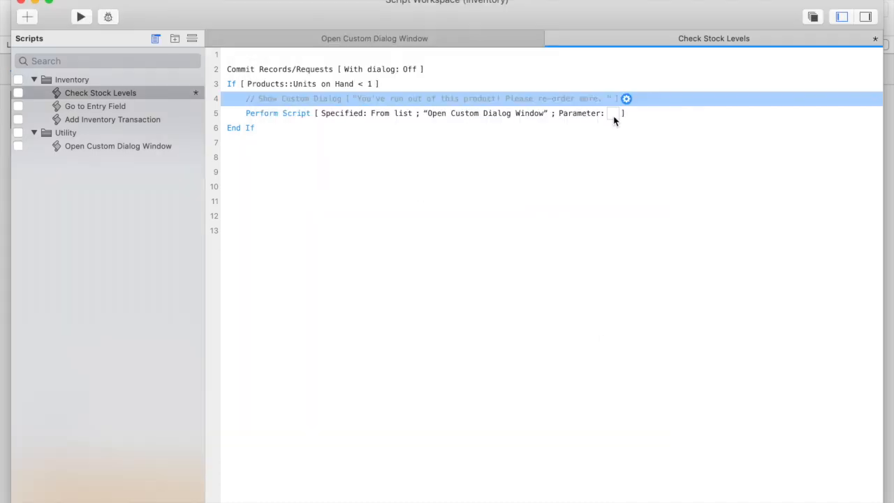
click(626, 99)
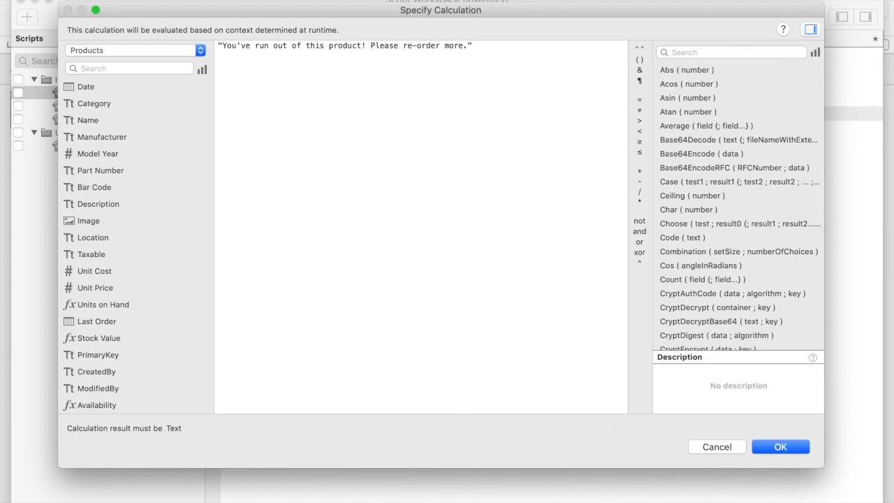
click(780, 446)
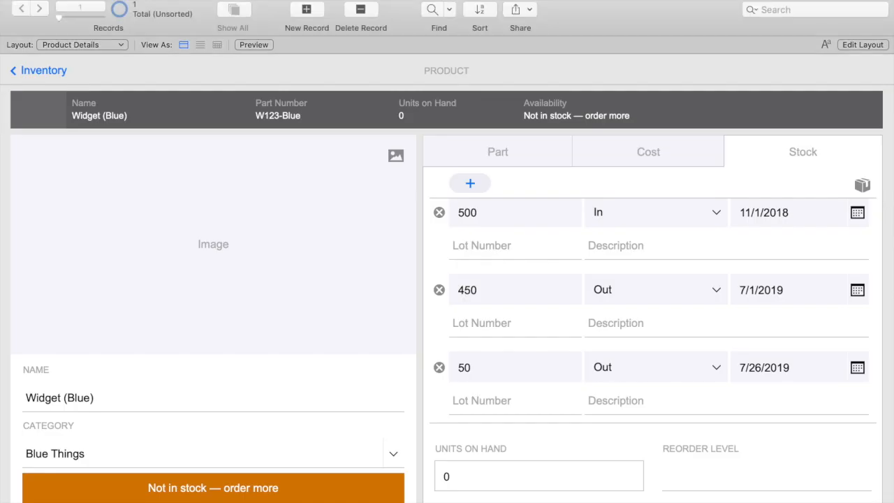
- Switch to the Notification Window layout and set its body height to 300 pt
click(862, 44)
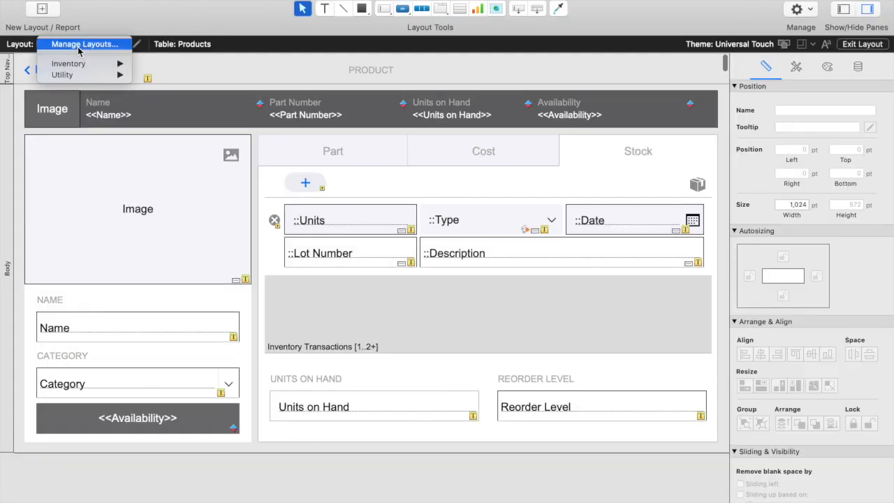
mouse_move(63, 75)
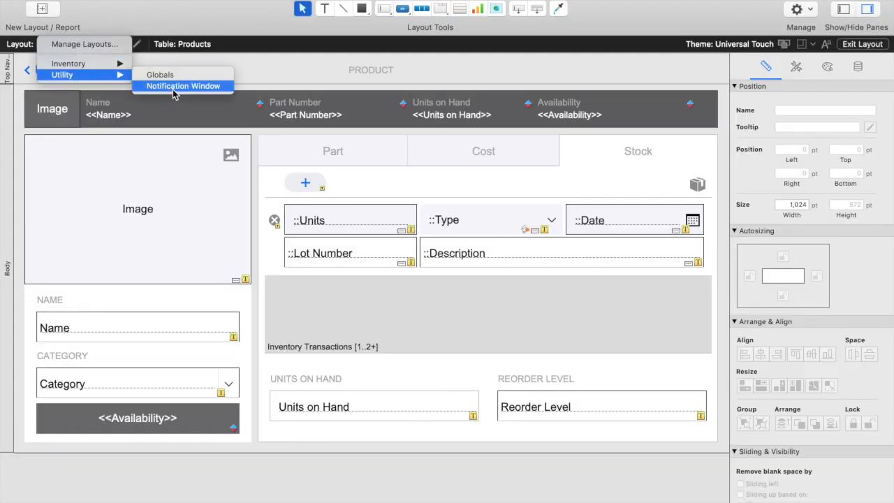
click(182, 85)
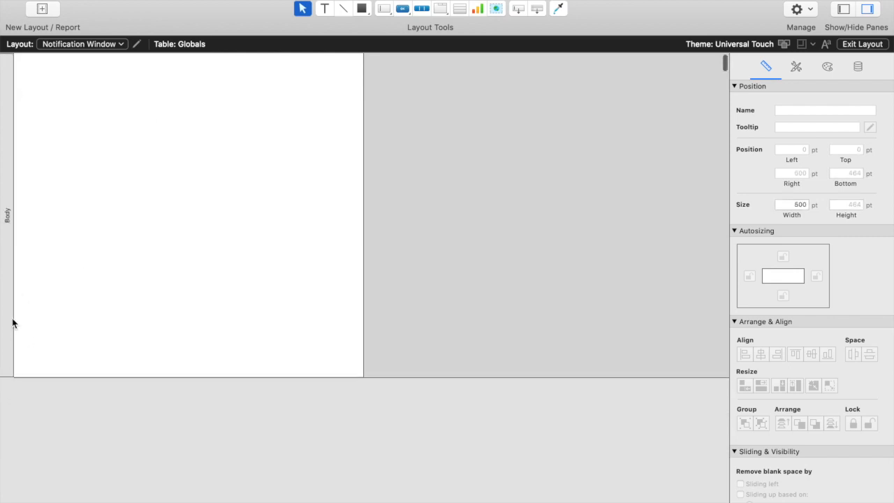
click(845, 204)
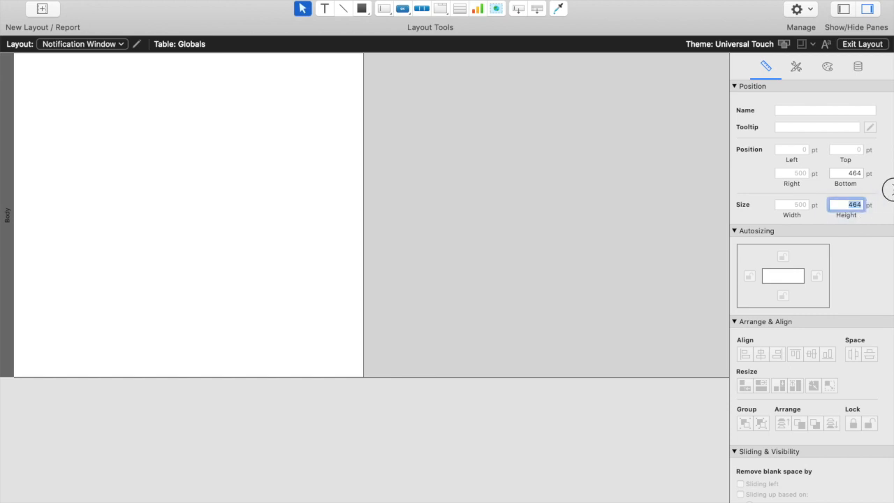
text(300)
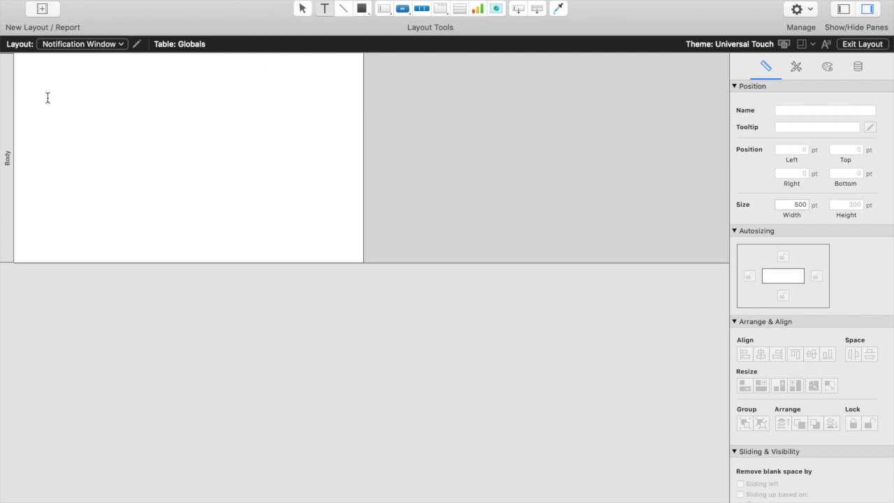
- Add a centered <<$$Message>> text box and move the red warning icon top-right
drag(48, 96, 332, 233)
text(<<)
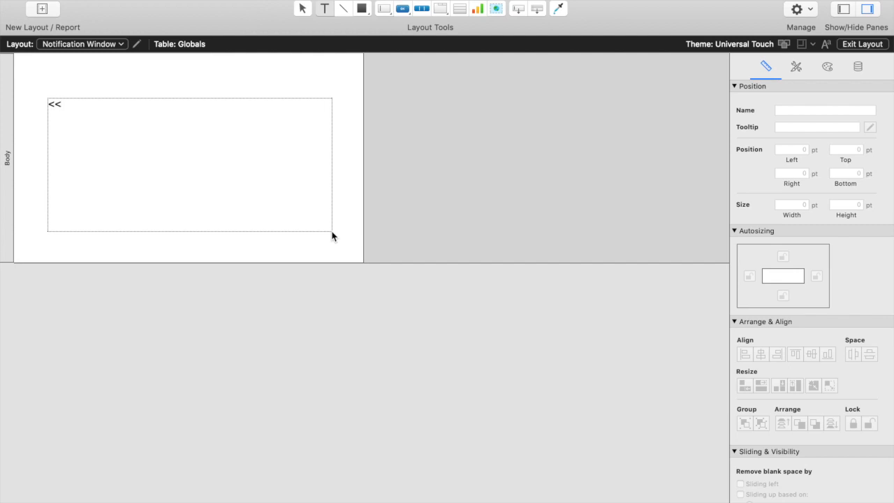
text($$Mess)
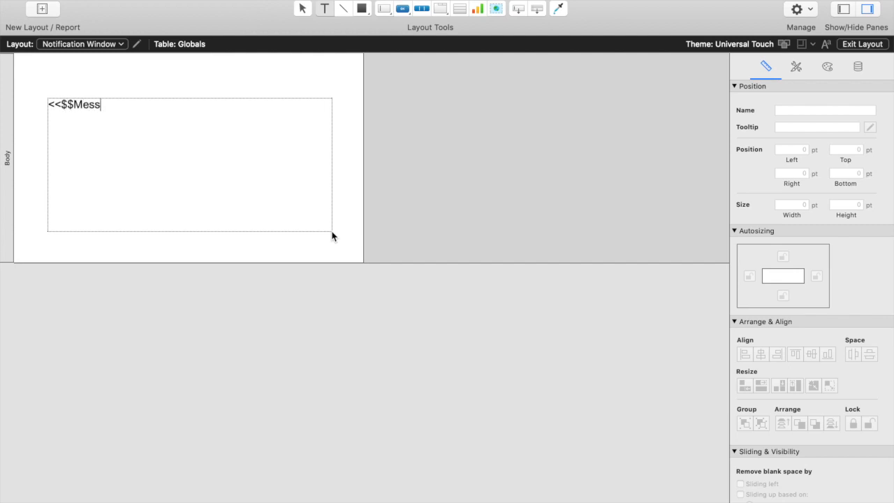
text(age>>)
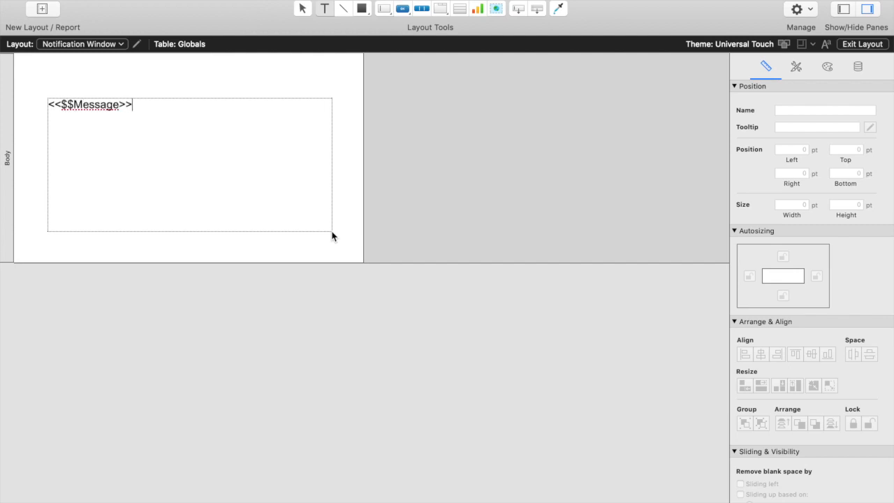
click(205, 167)
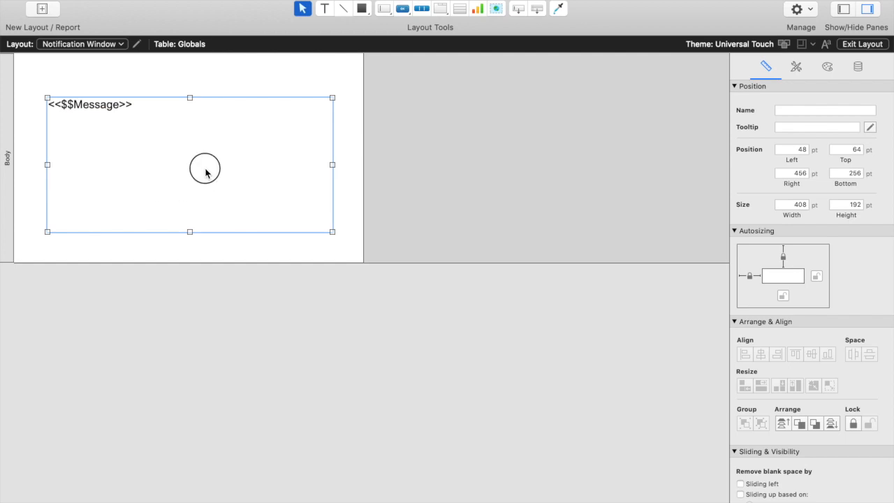
drag(204, 172, 204, 161)
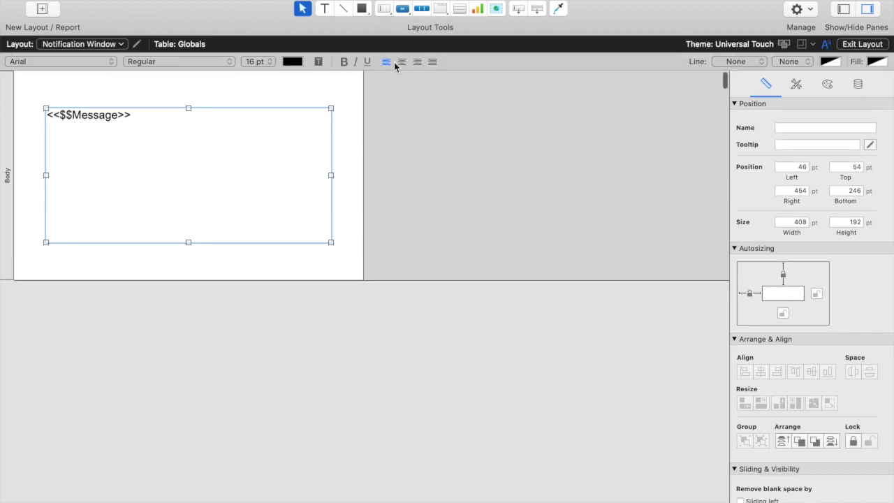
click(400, 62)
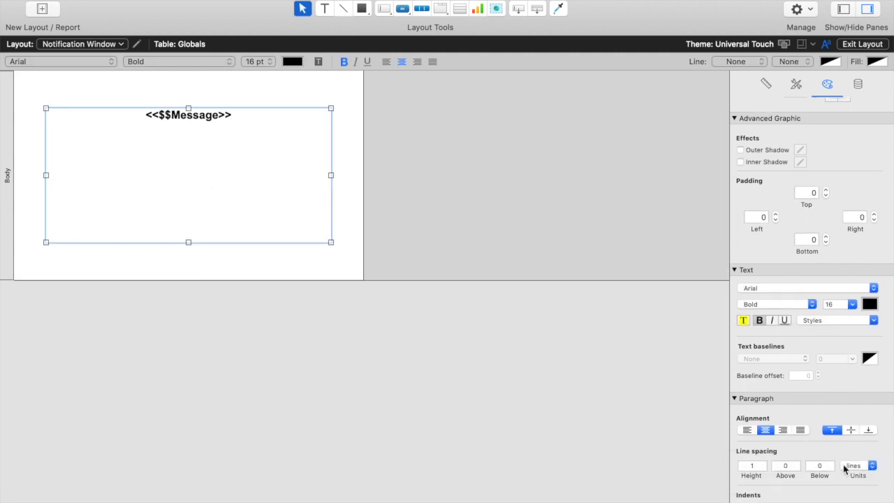
click(850, 429)
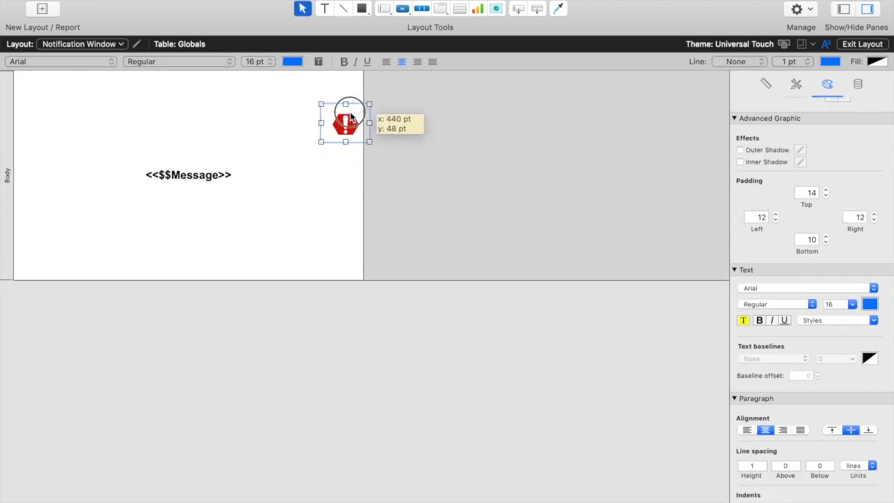
drag(346, 120, 339, 89)
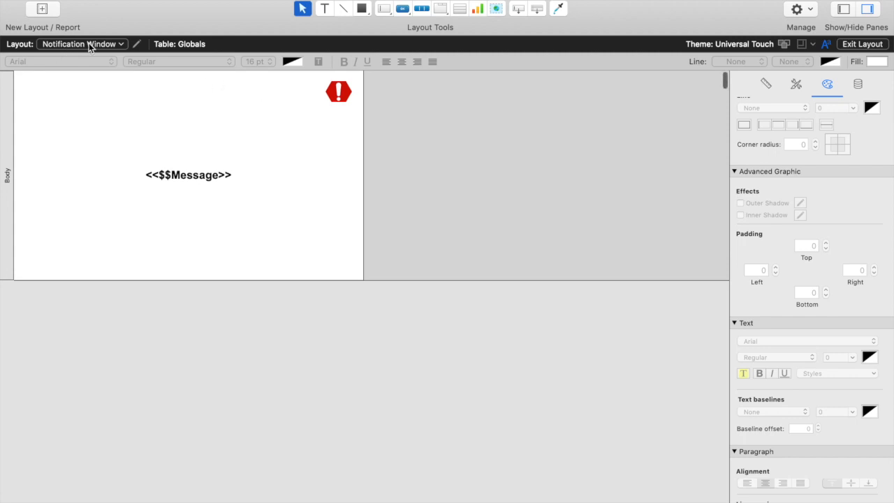
- Go to Inventory List, open Widget (Blue)'s Stock tab, and keep the 50-unit entry Out
click(81, 44)
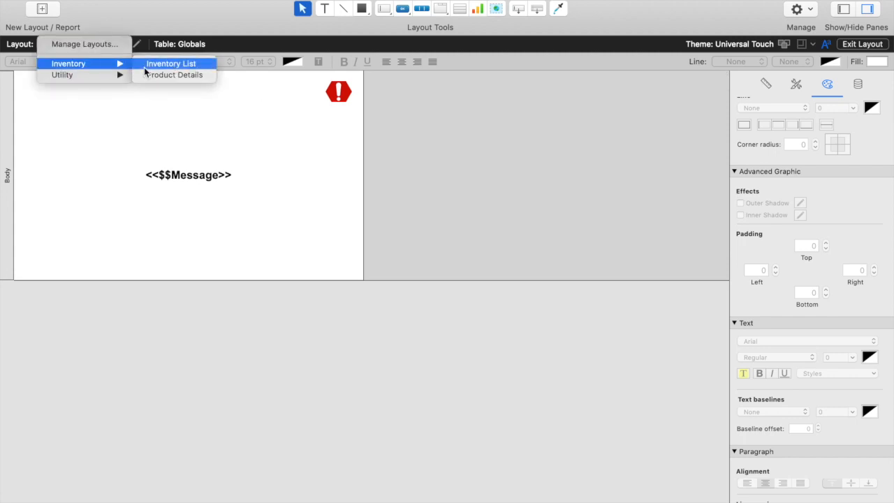
click(171, 63)
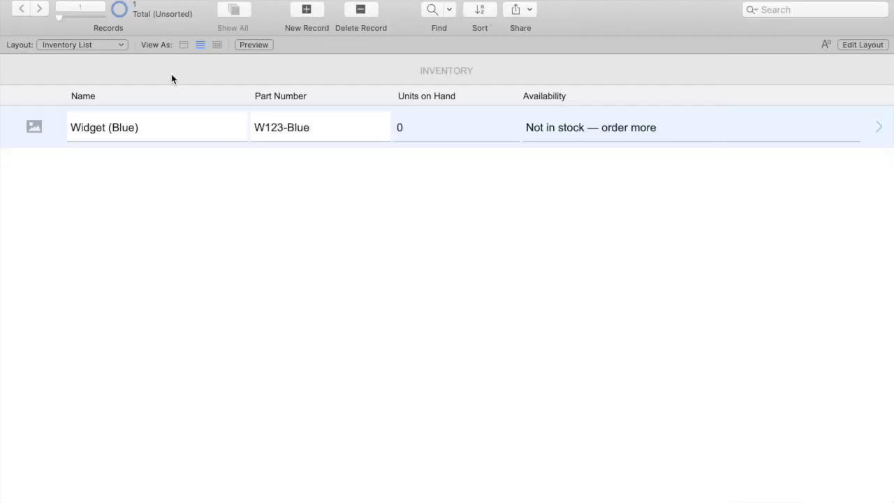
mouse_move(876, 126)
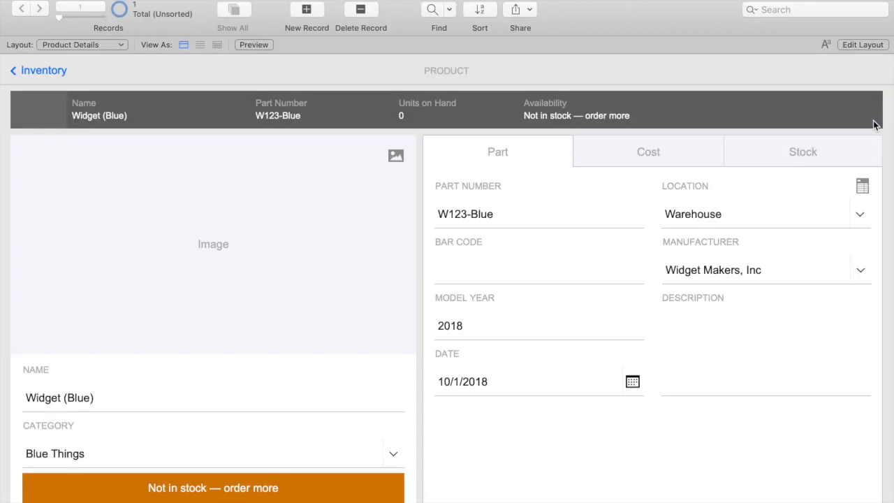
click(802, 151)
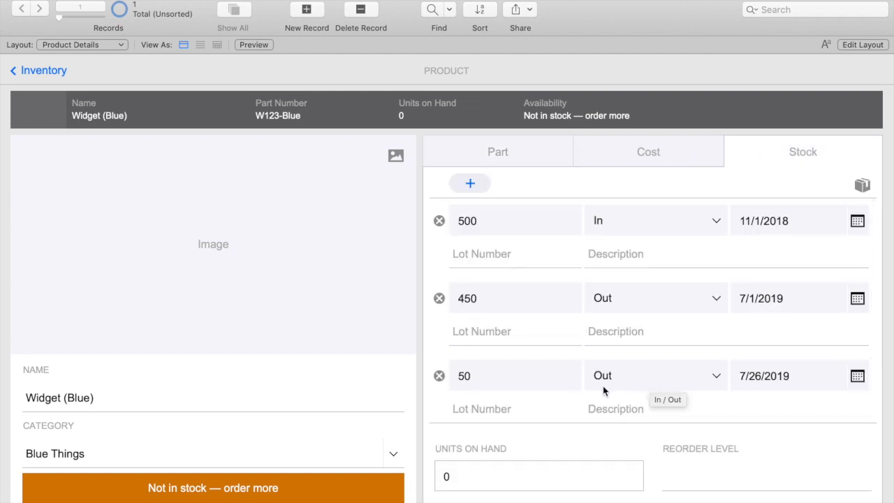
mouse_move(641, 382)
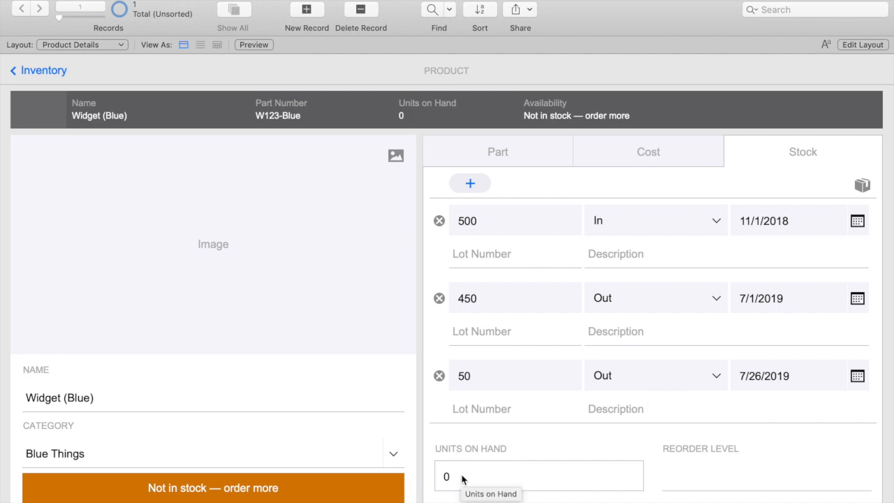
click(652, 375)
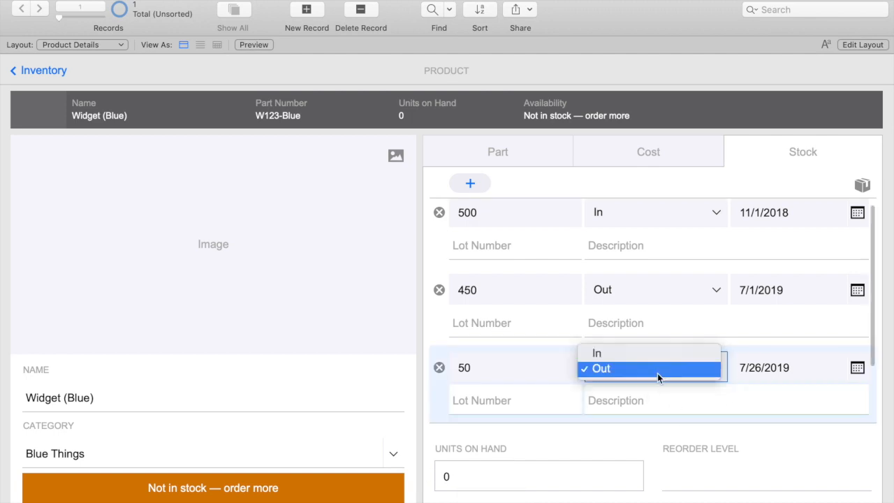
click(599, 368)
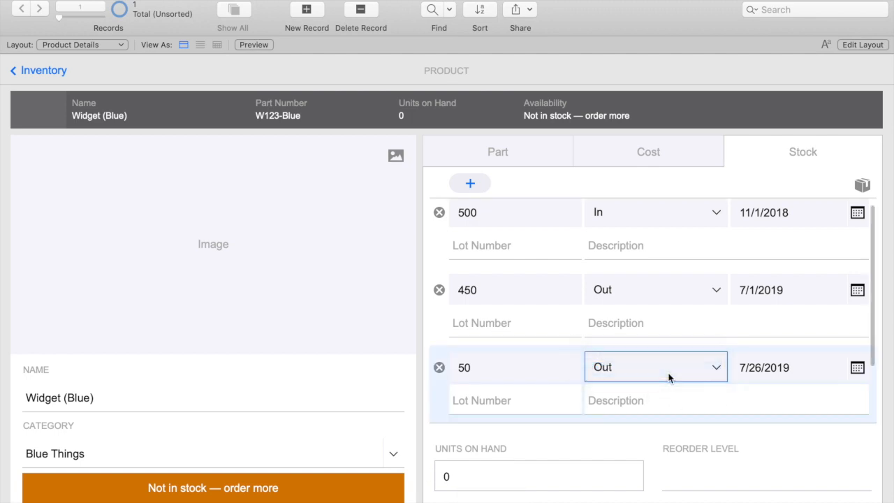